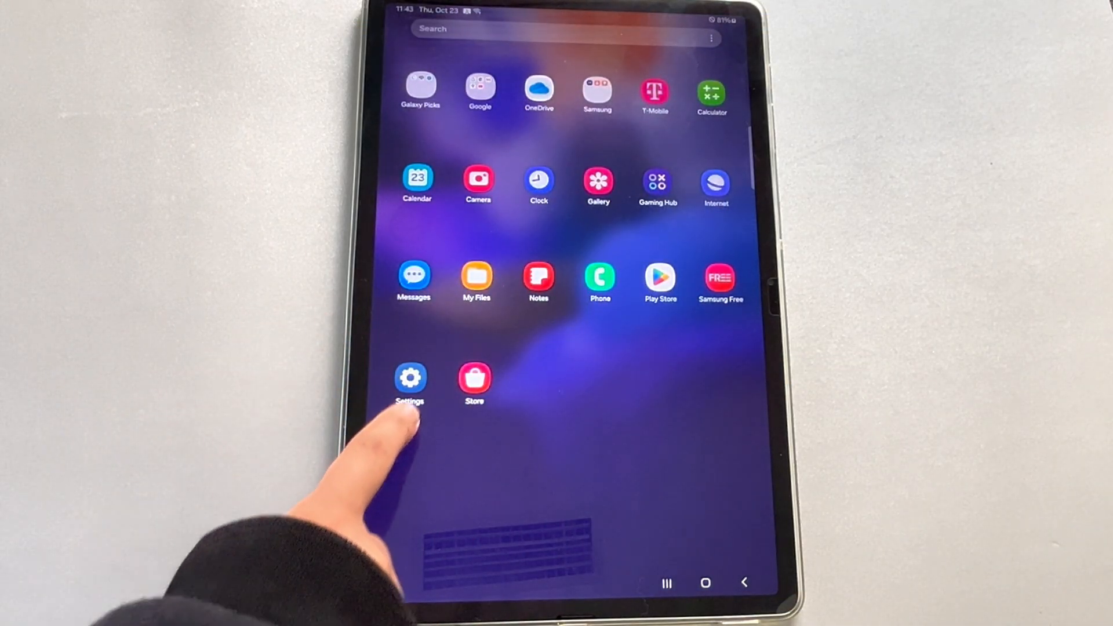
- Enable the Fast charging toggle under Battery's Charging settings
click(411, 378)
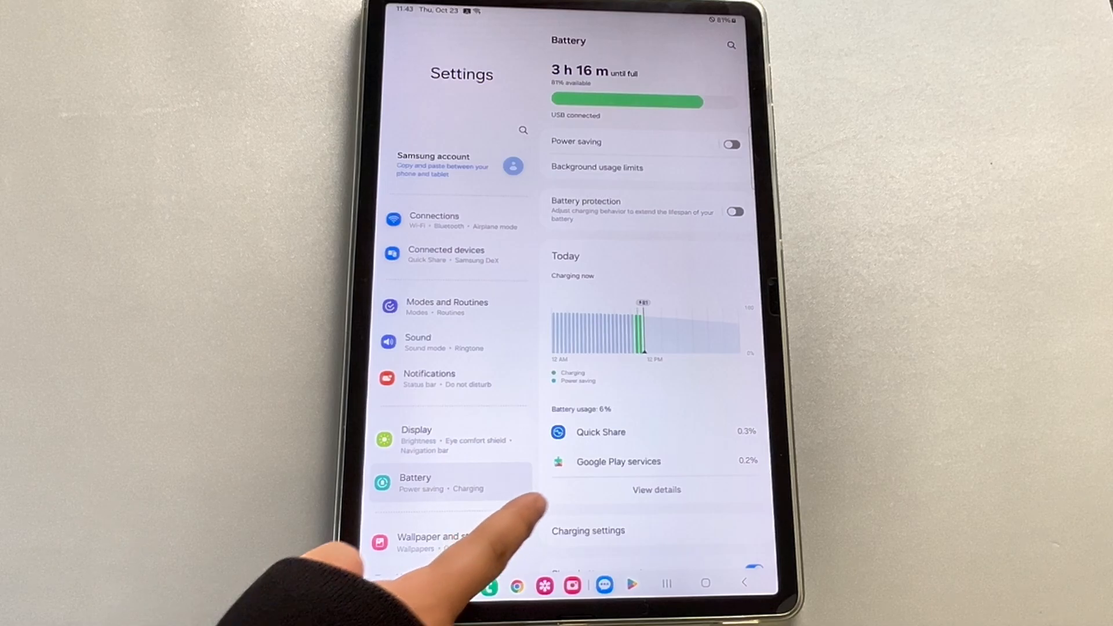
scroll(down, 3)
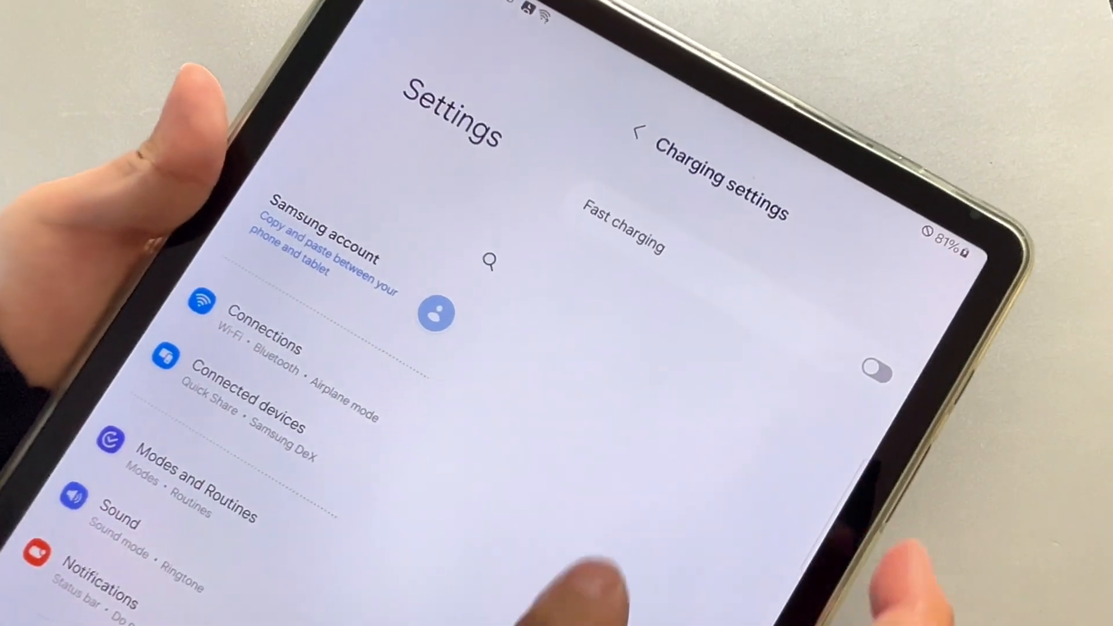
click(874, 372)
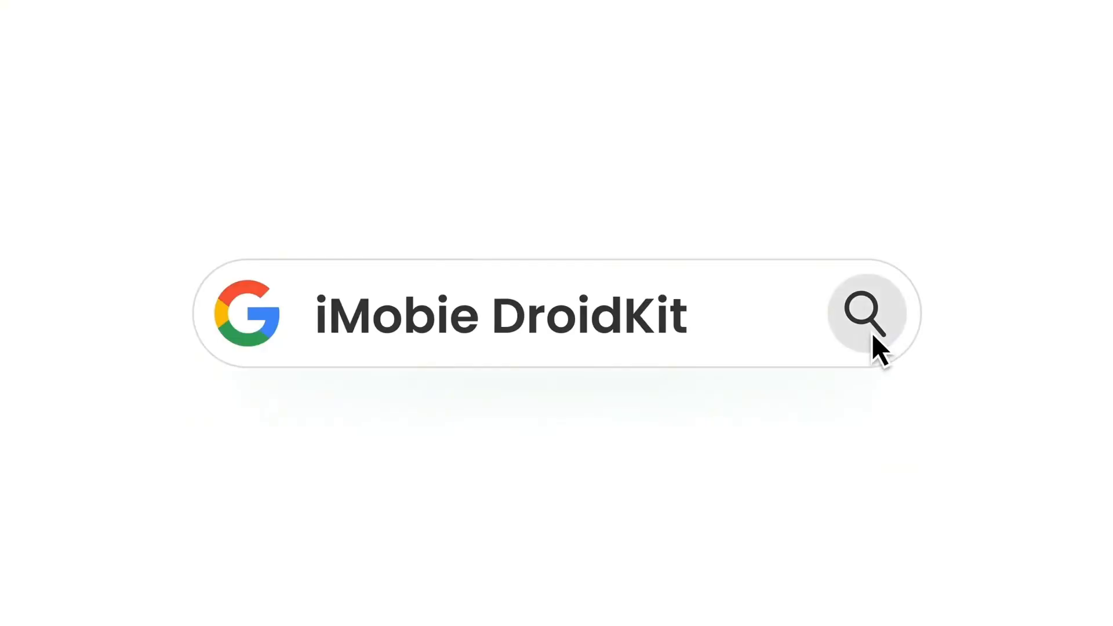
- Find the official iMobie DroidKit page and reach its Free Download section
click(863, 318)
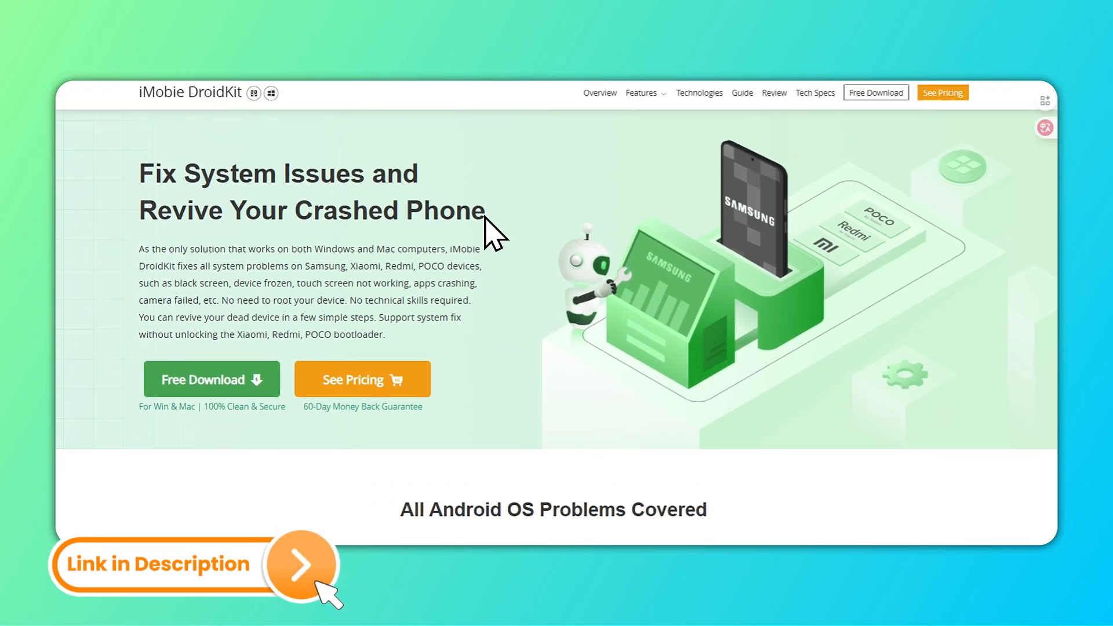
scroll(down, 3)
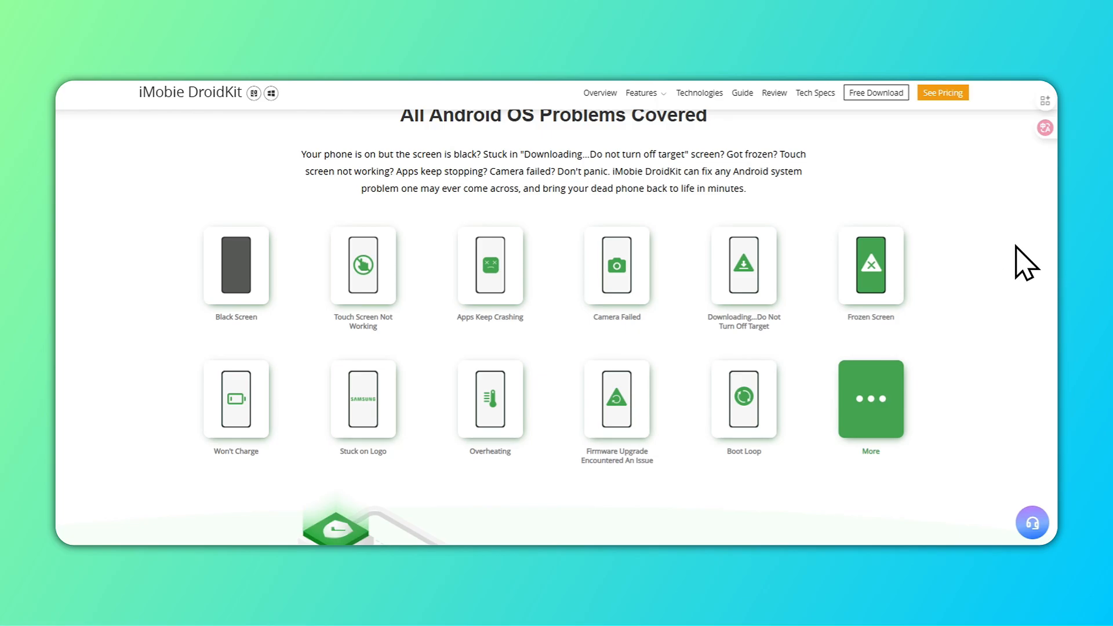
scroll(down, 3)
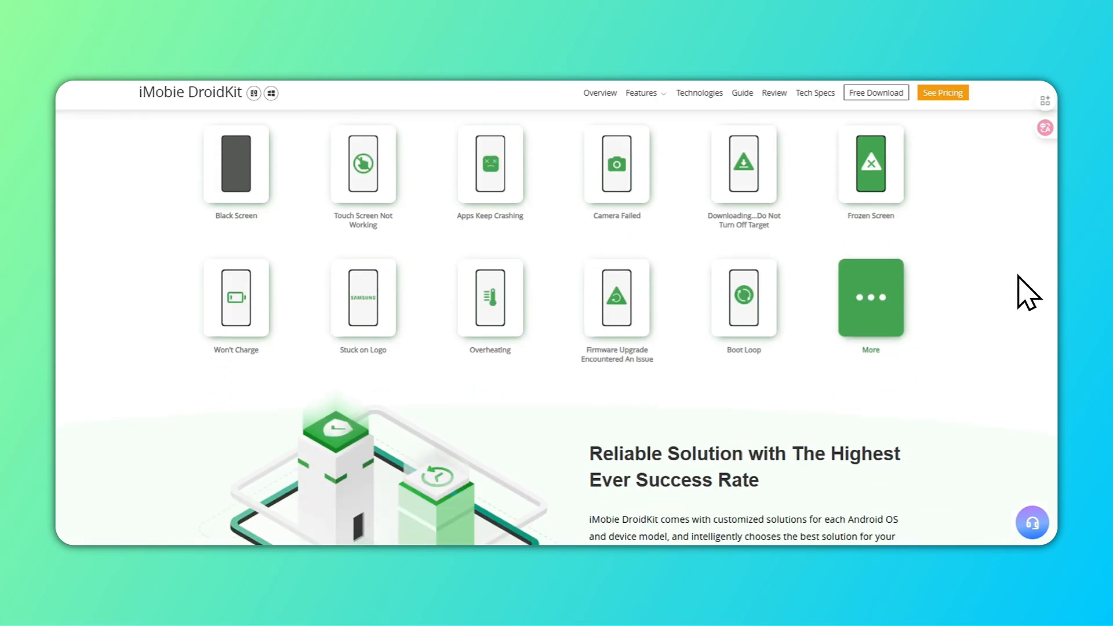
scroll(down, 3)
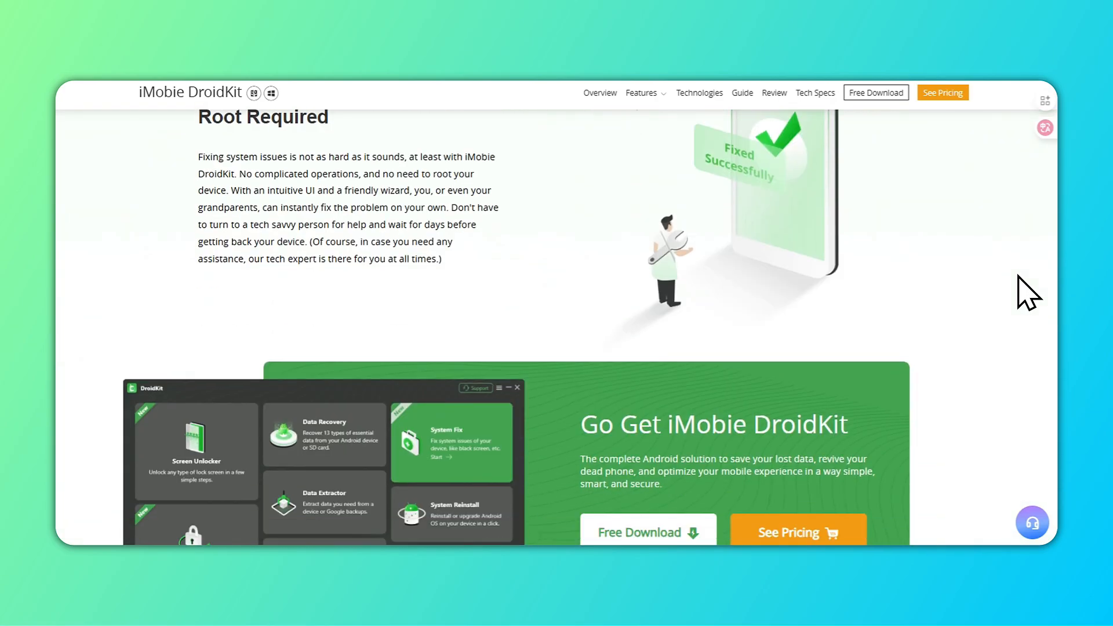
scroll(down, 3)
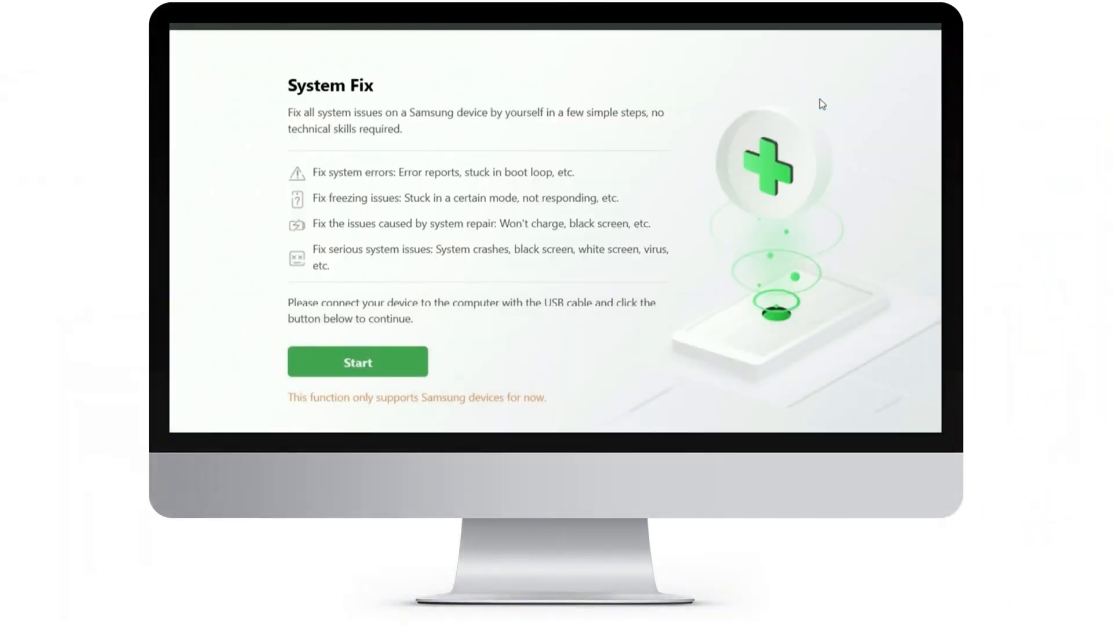
mouse_move(711, 157)
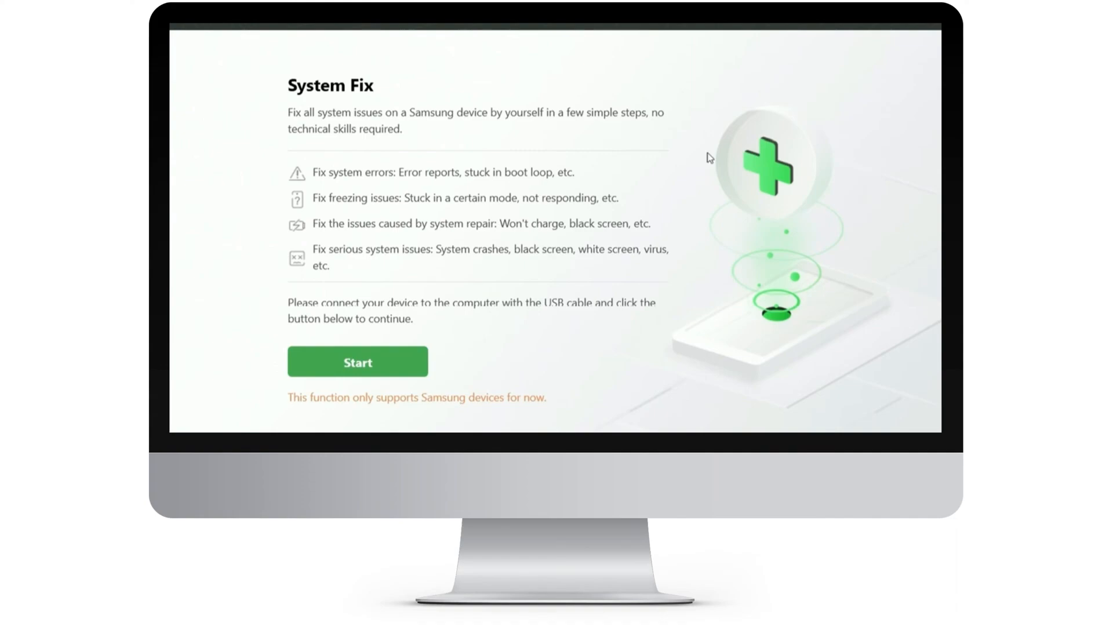
- Start System Fix, confirm download mode, and begin repairing with the downloaded firmware
click(357, 361)
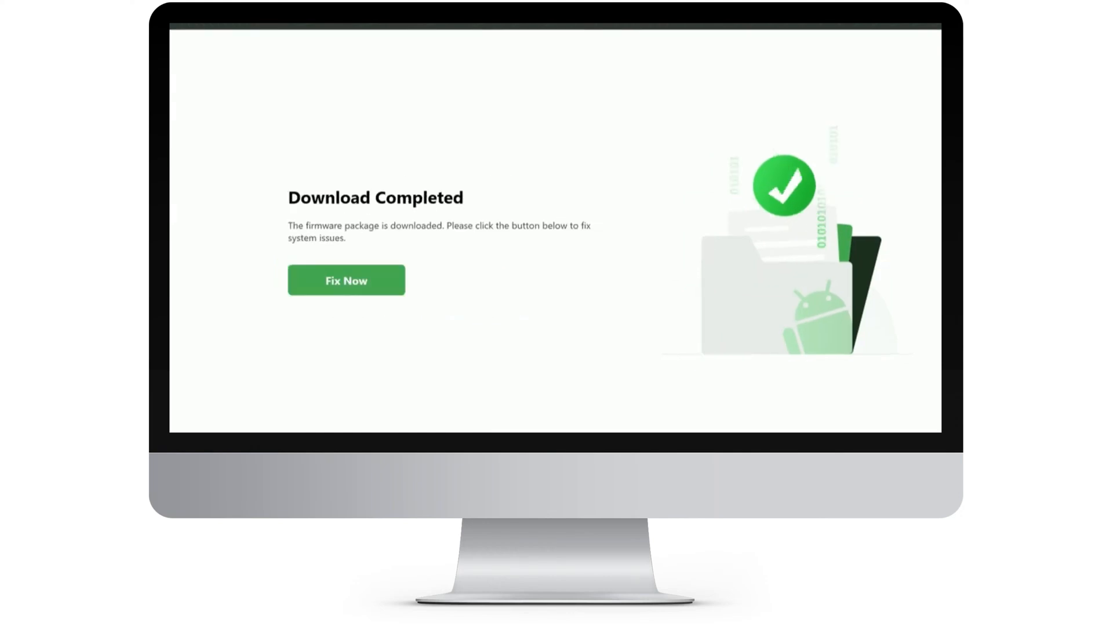
click(347, 279)
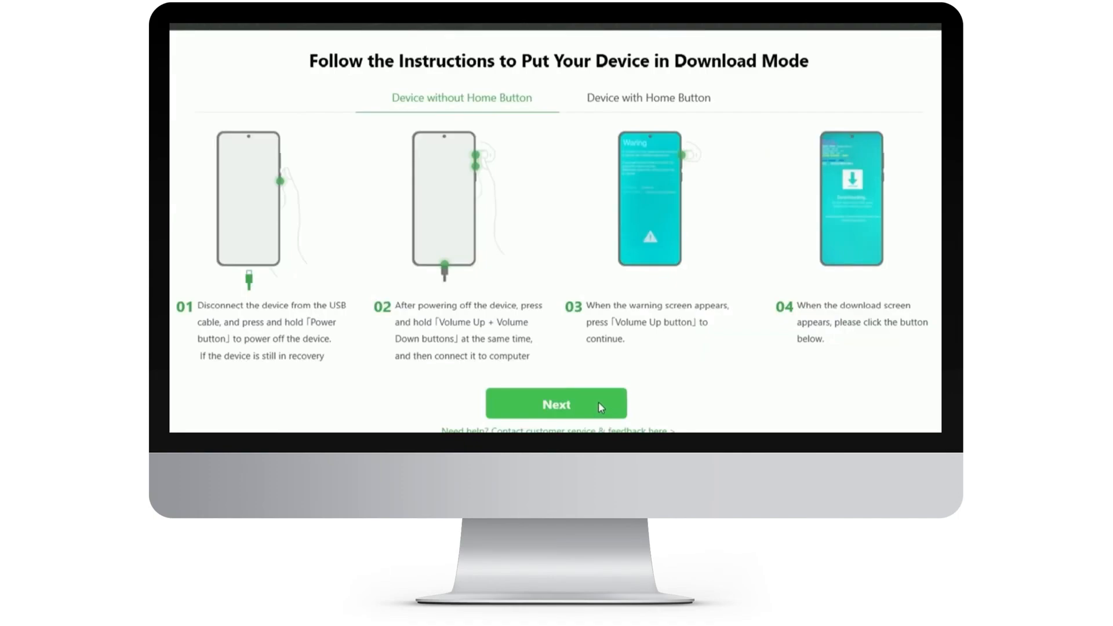
click(557, 403)
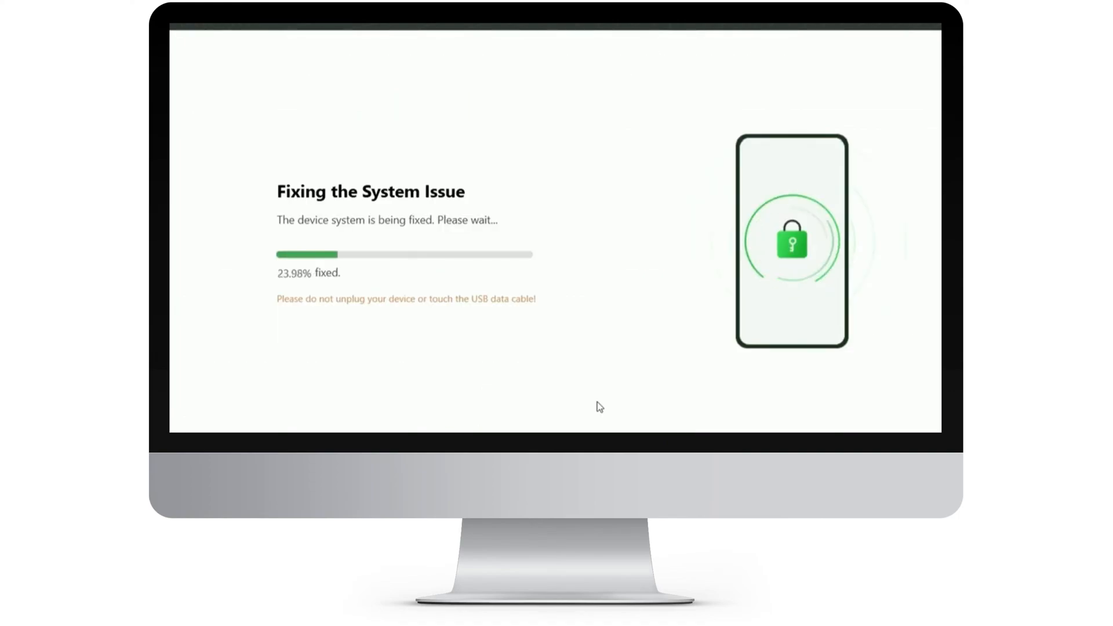